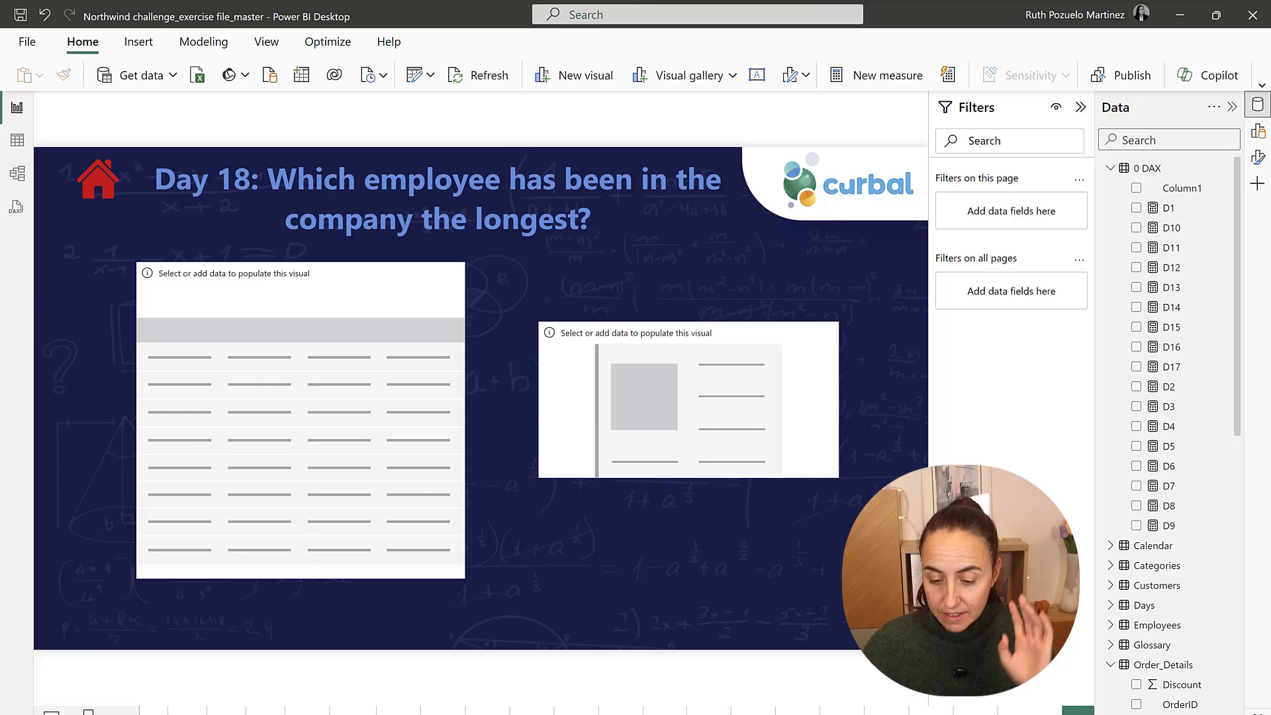
- Add EmployeeID, Full Name and HireDate from Employees to the table visual
left_click(1136, 367)
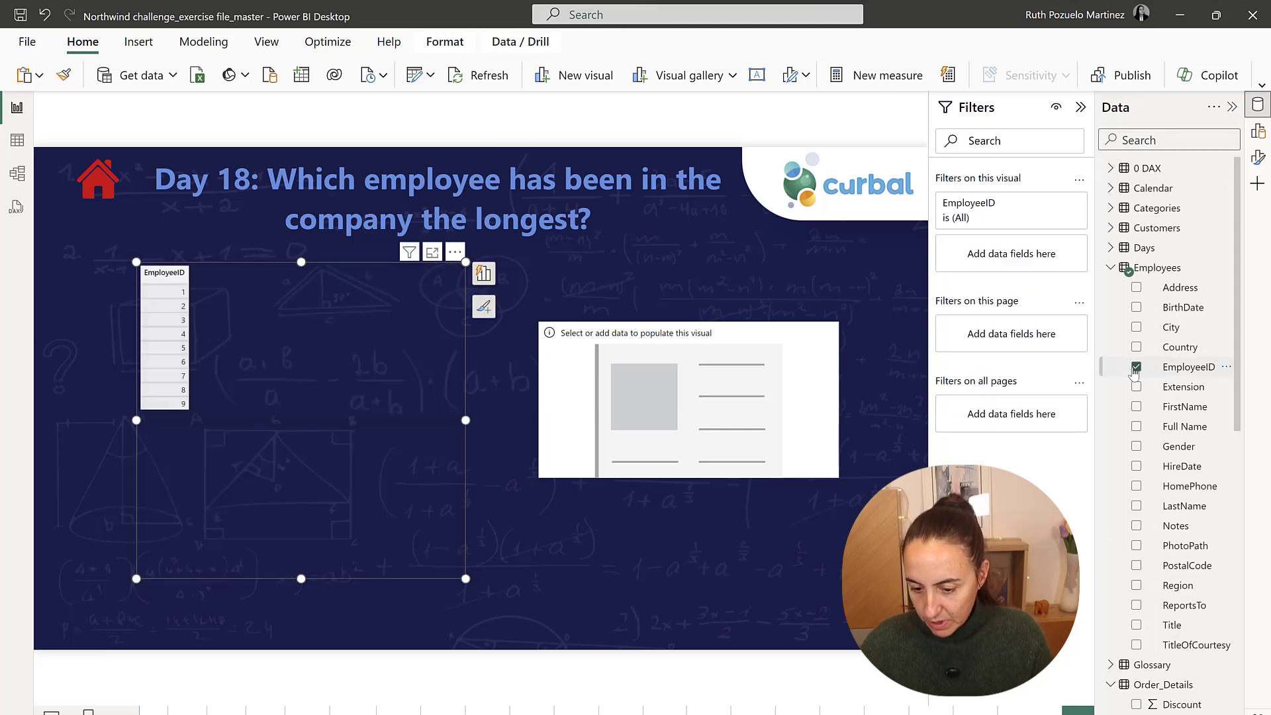
left_click(482, 273)
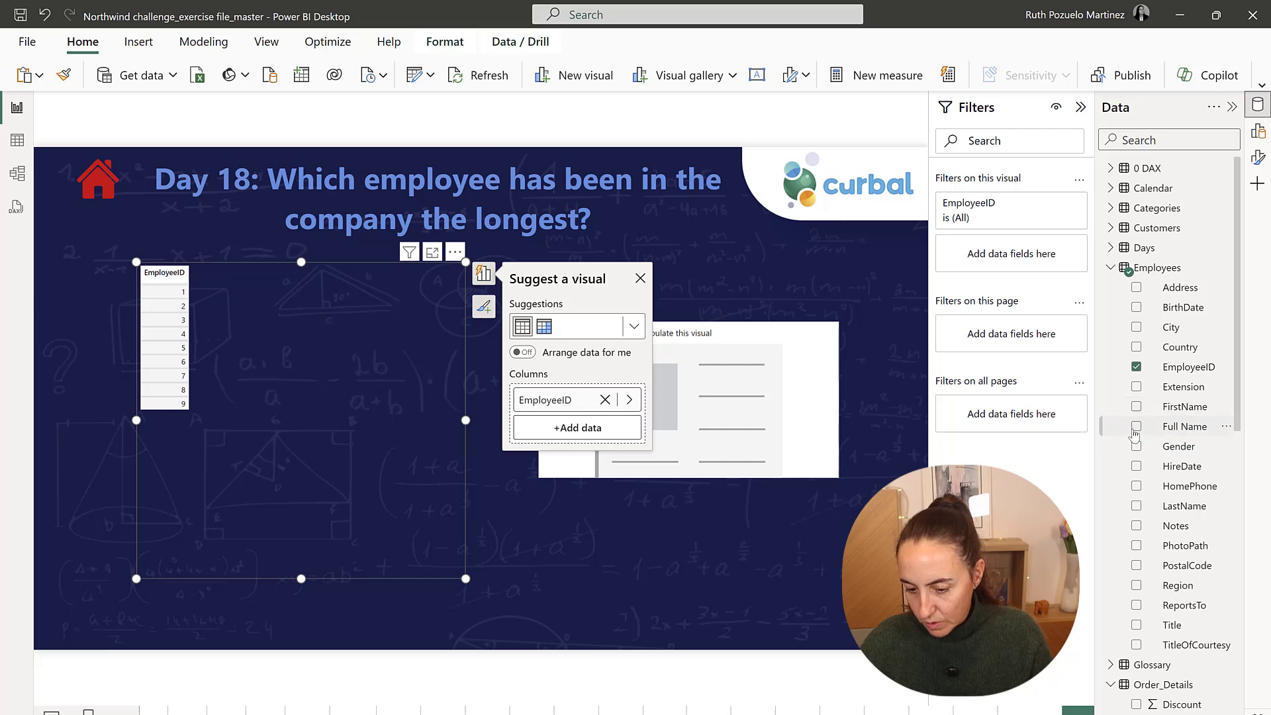
left_click(1136, 425)
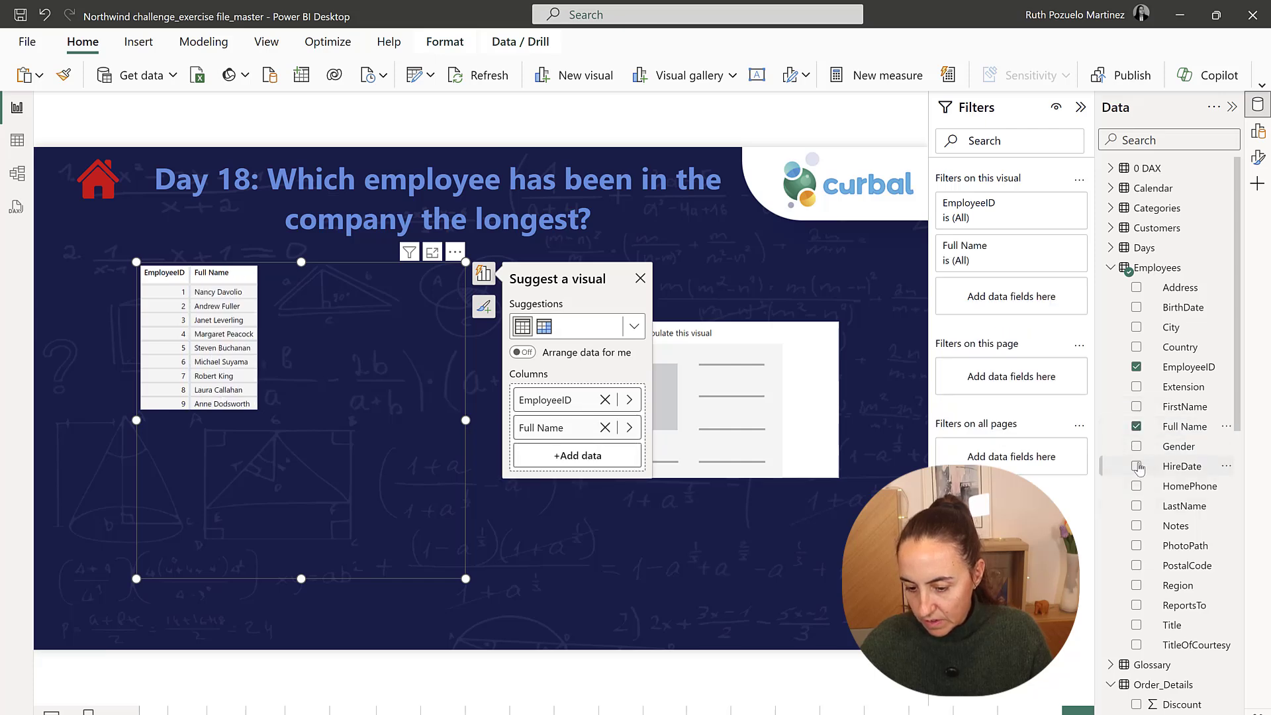
left_click(1136, 466)
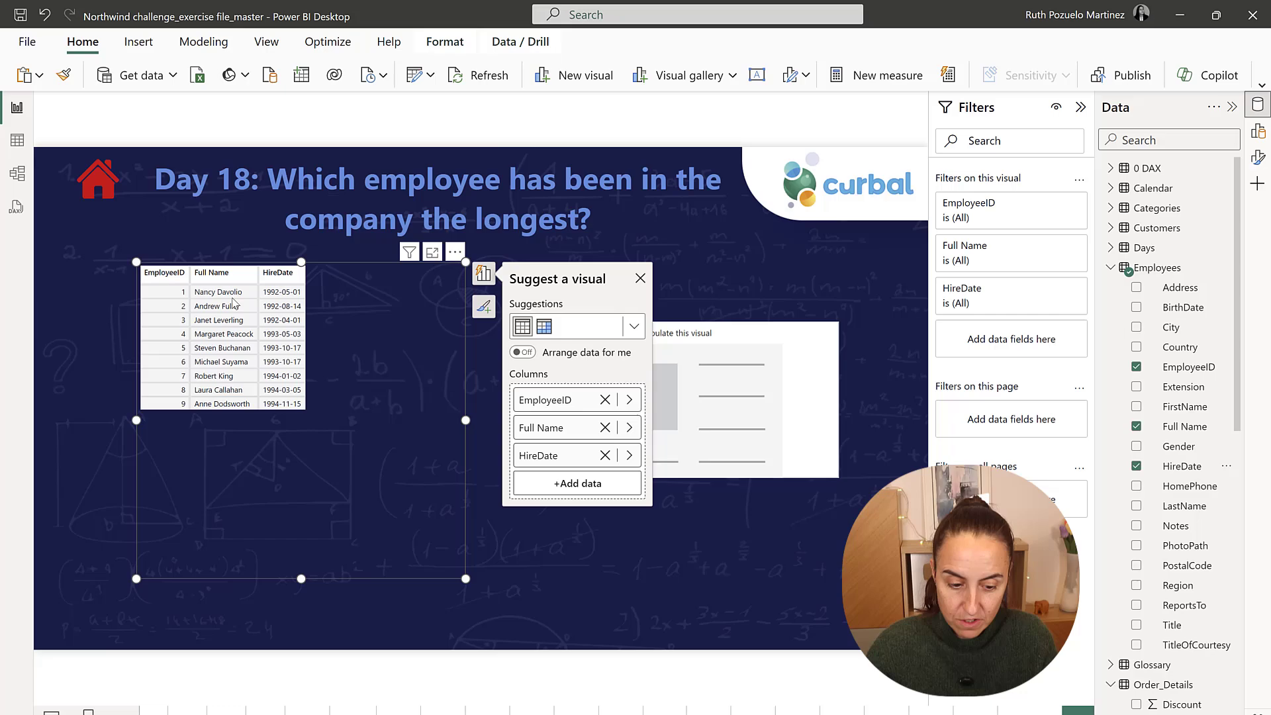
mouse_move(436, 294)
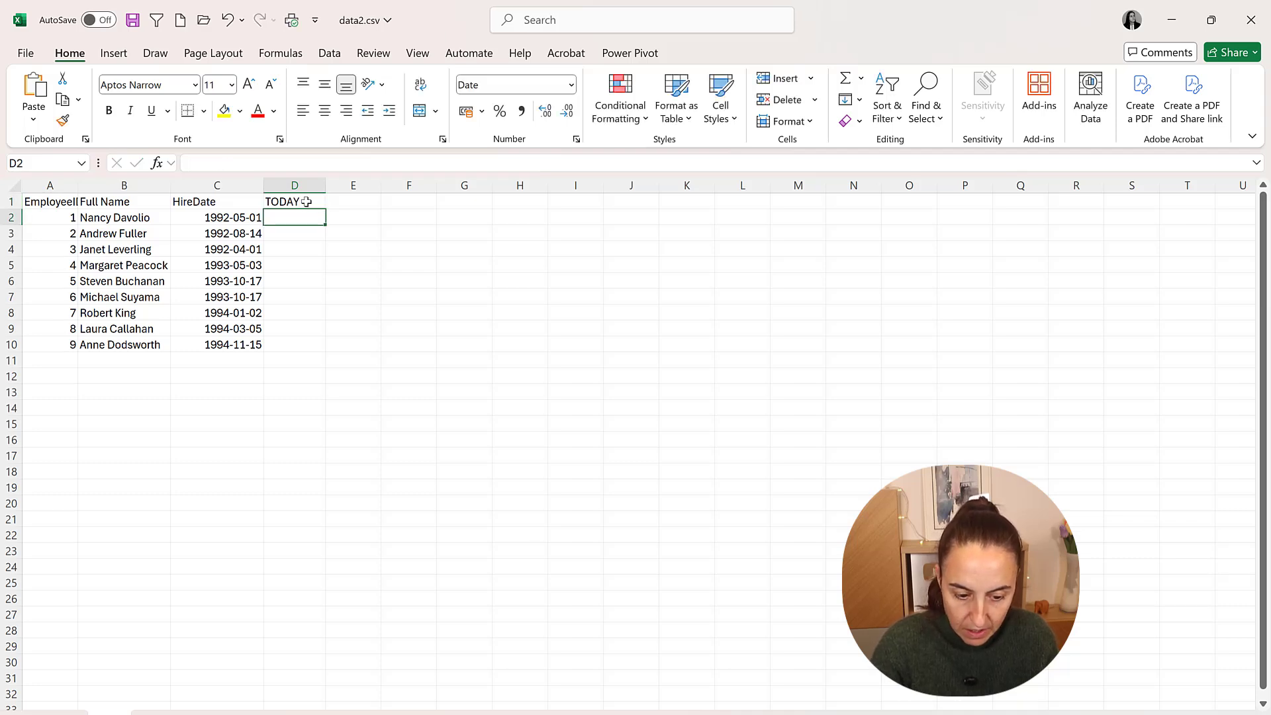
- Add a TODAY column with =TODAY() and a DAYS column with =D2-C2 for each employee
type("=")
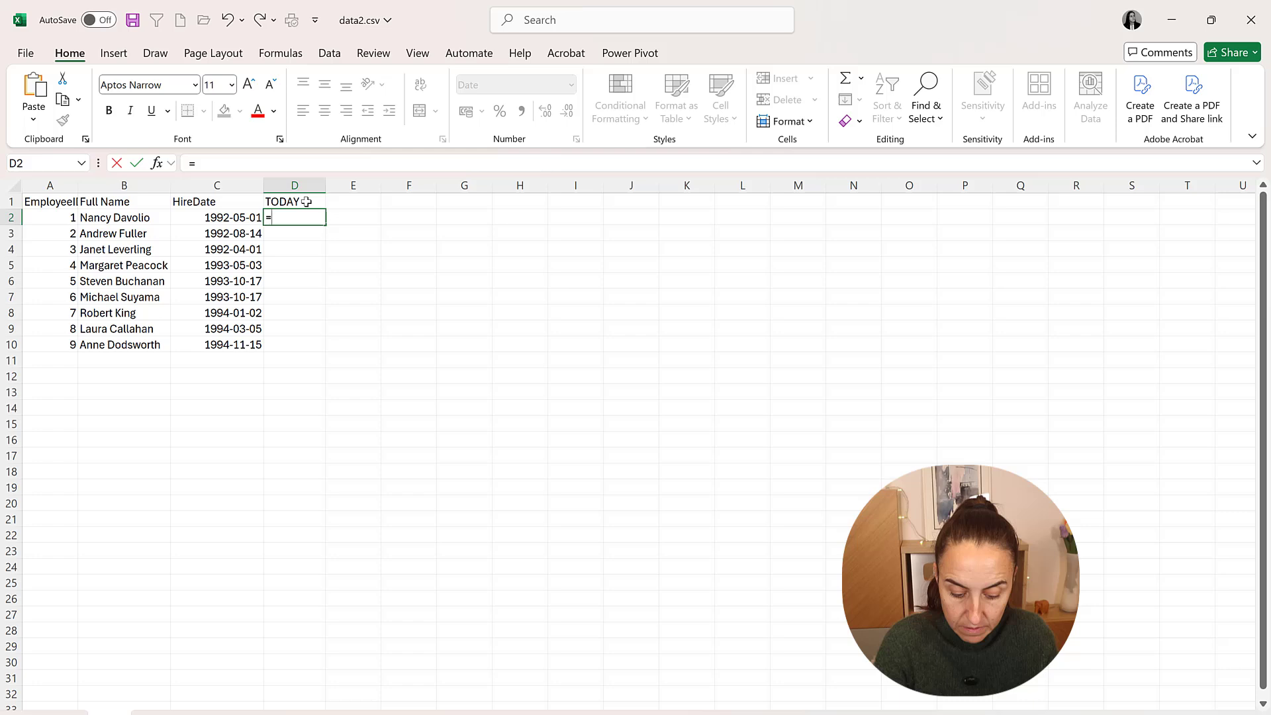
type("TODAY(")
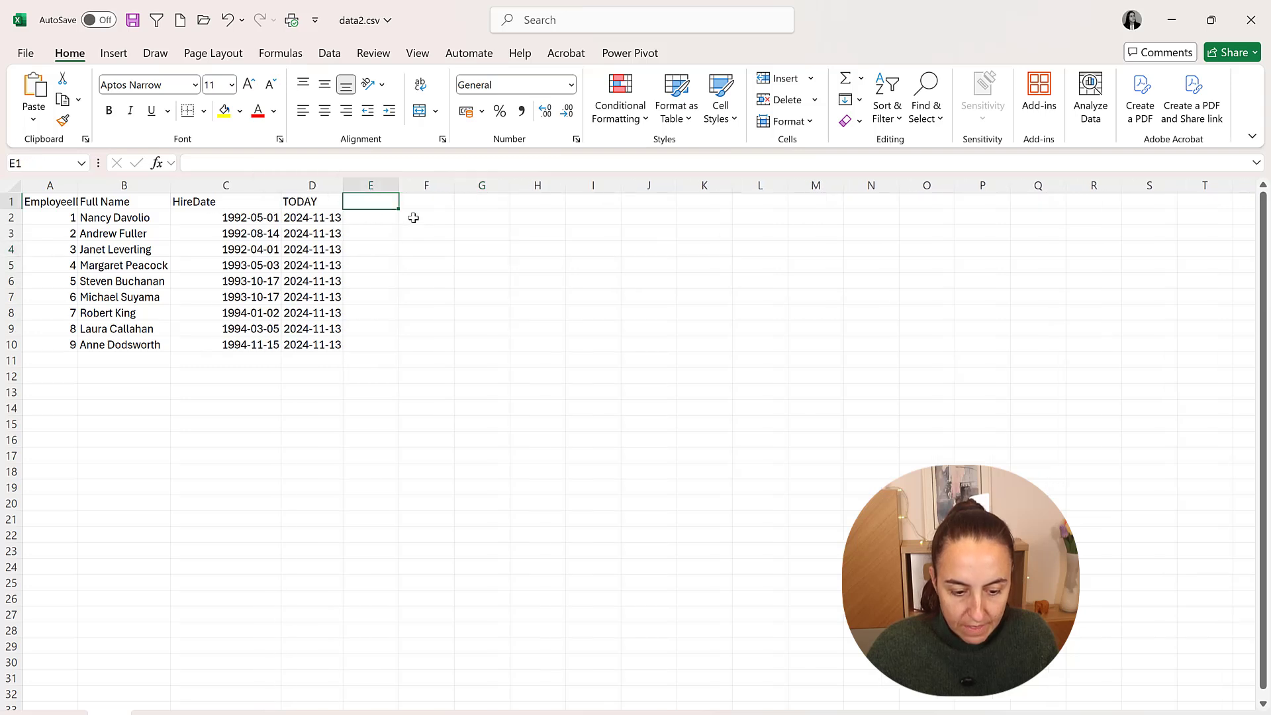
type("DAYS")
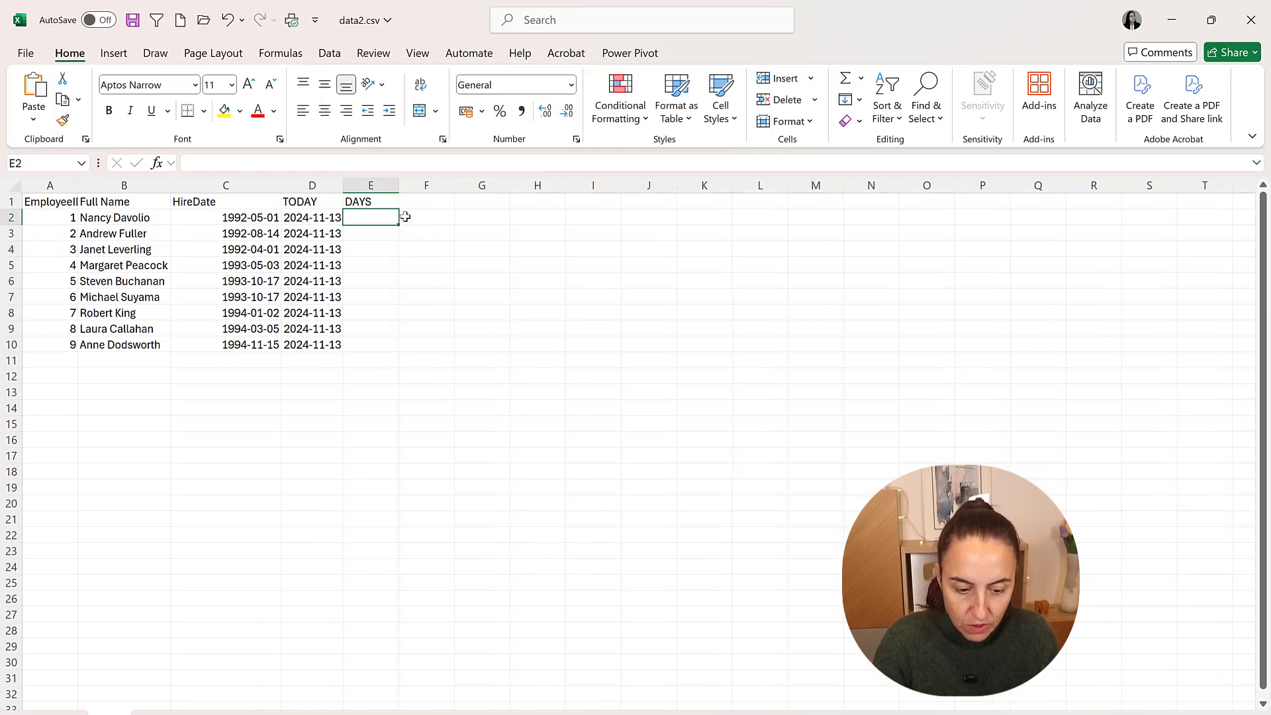
type("=D2-C2")
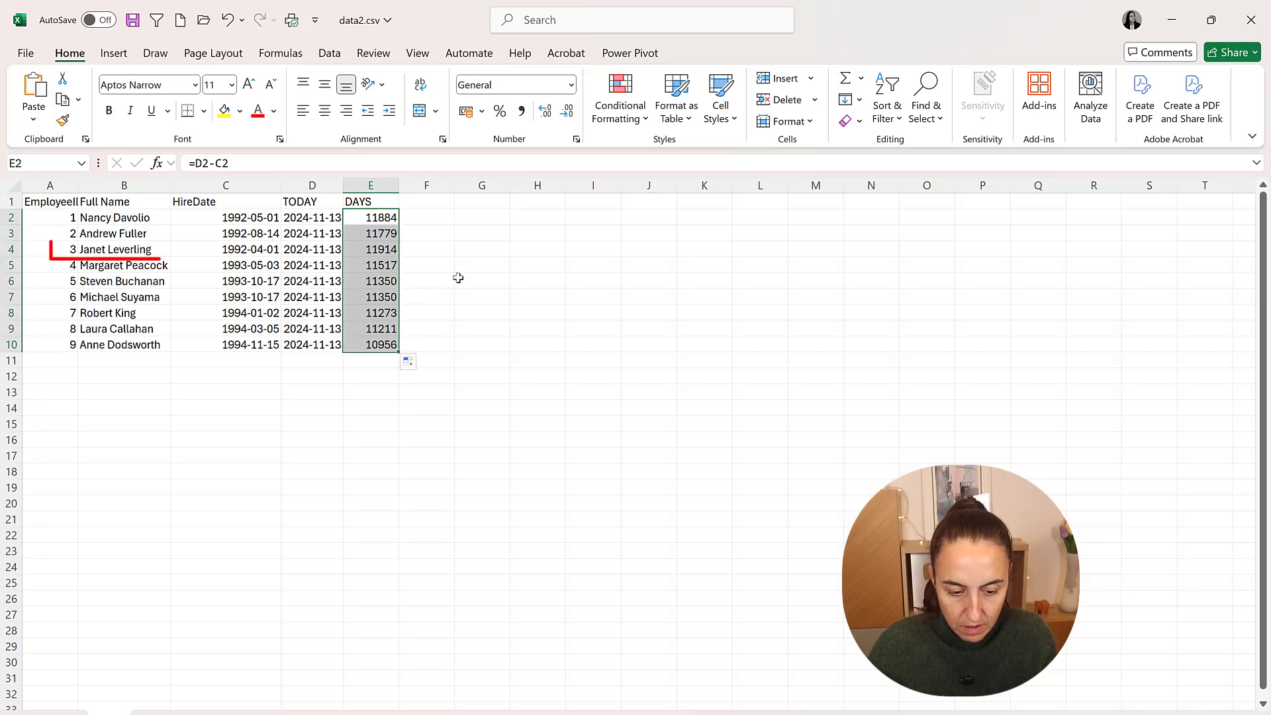
left_click(482, 281)
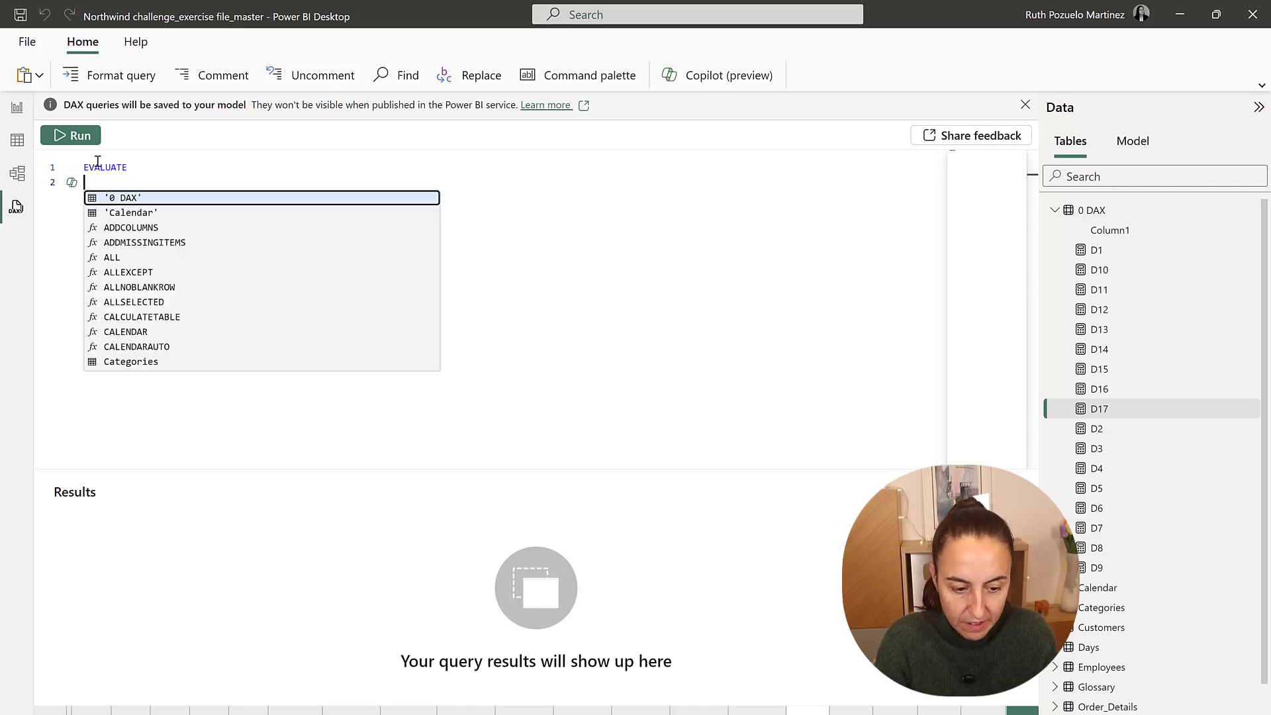
- Run EVALUATE SUMMARIZE(Employees, Full Name, "Years of service", DATEDIFF(HireDate, TODAY(), day))
type("SUMMARIZE(")
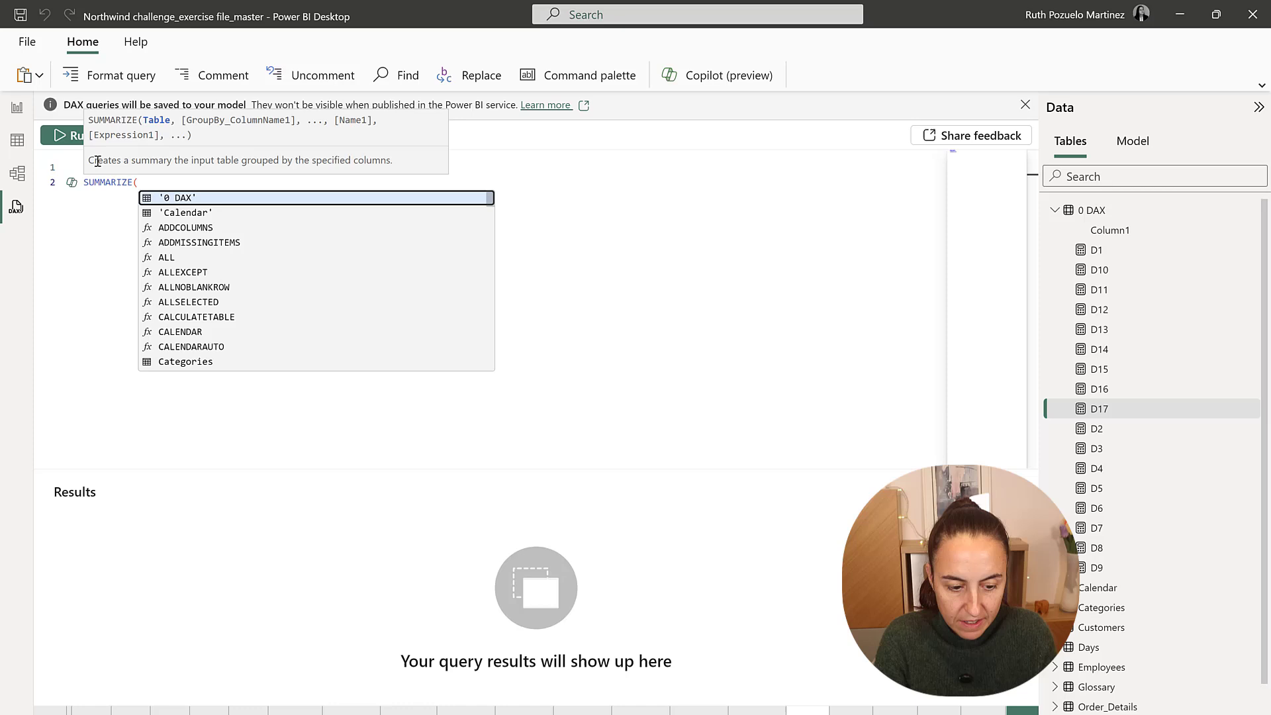
type("EM")
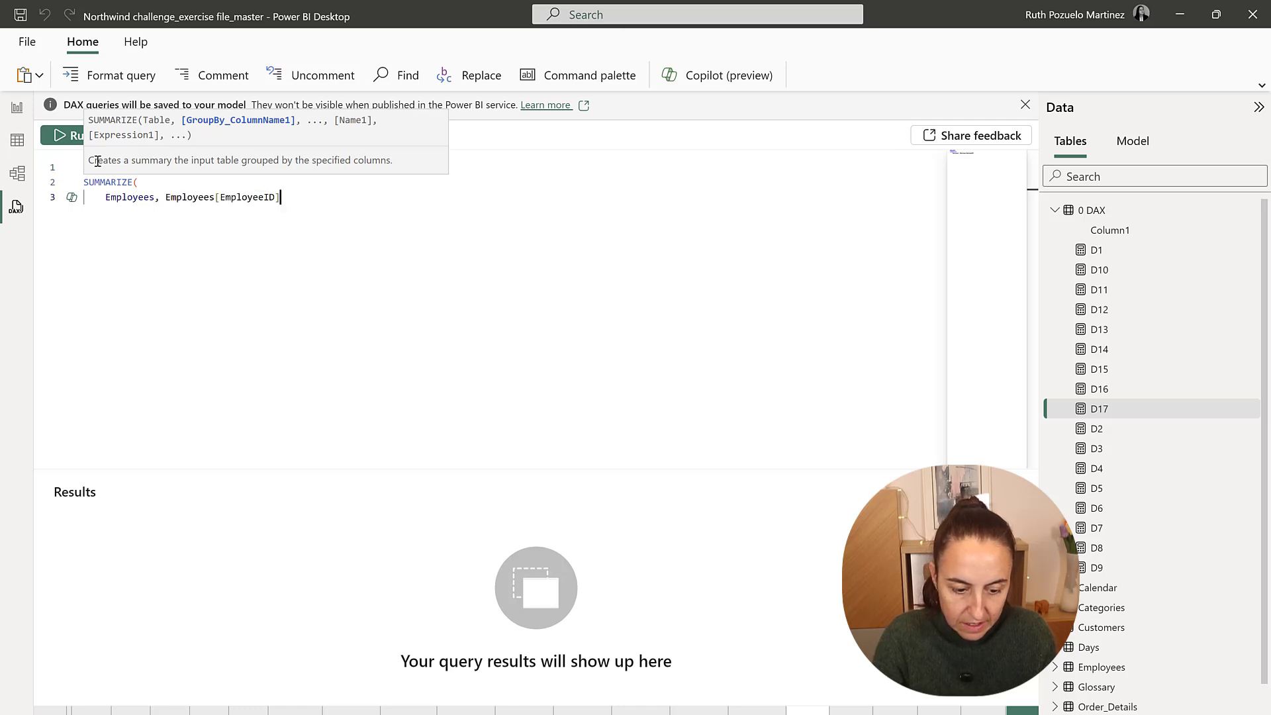
type(", Employees[Full Name], Employees[HireDate],")
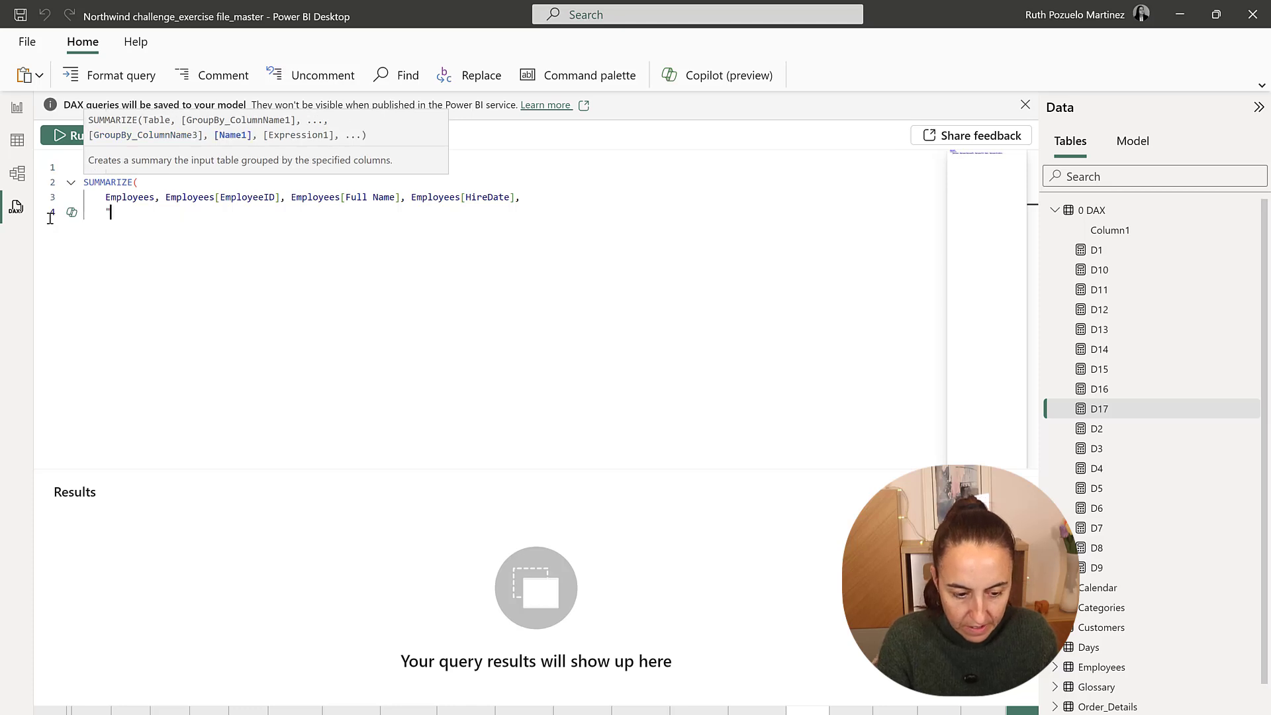
type("\"Years")
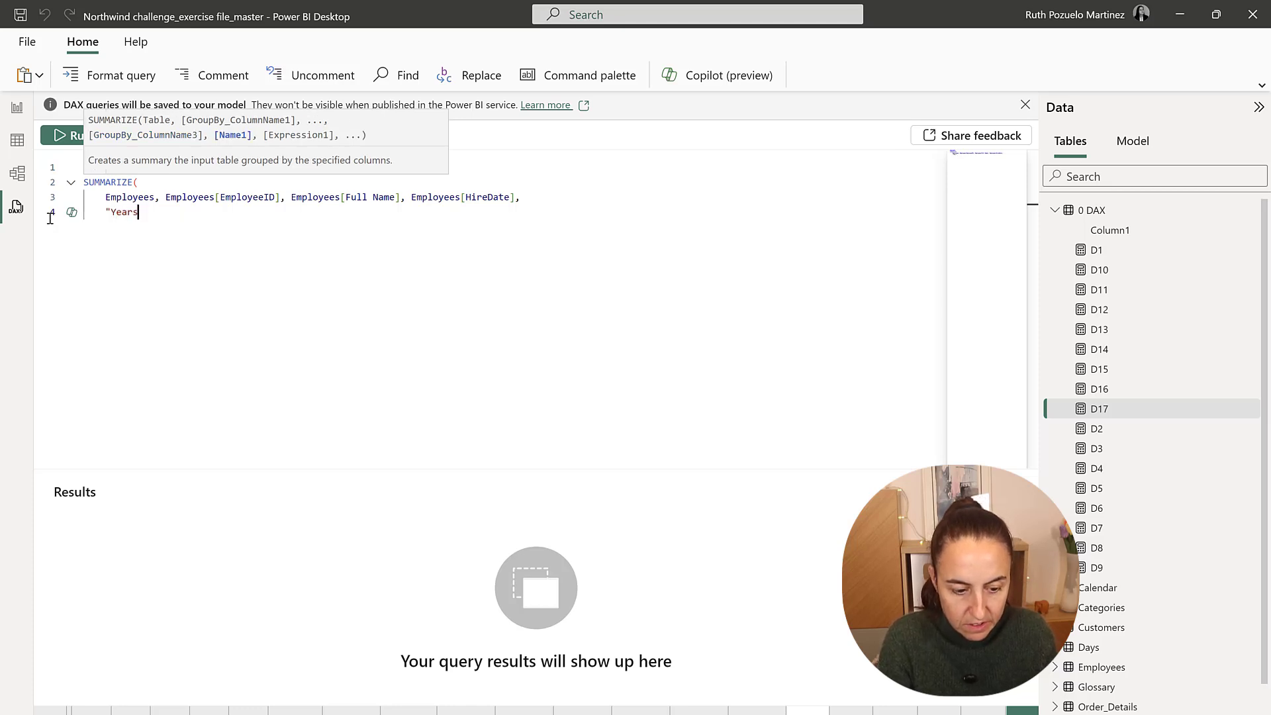
type("of serv")
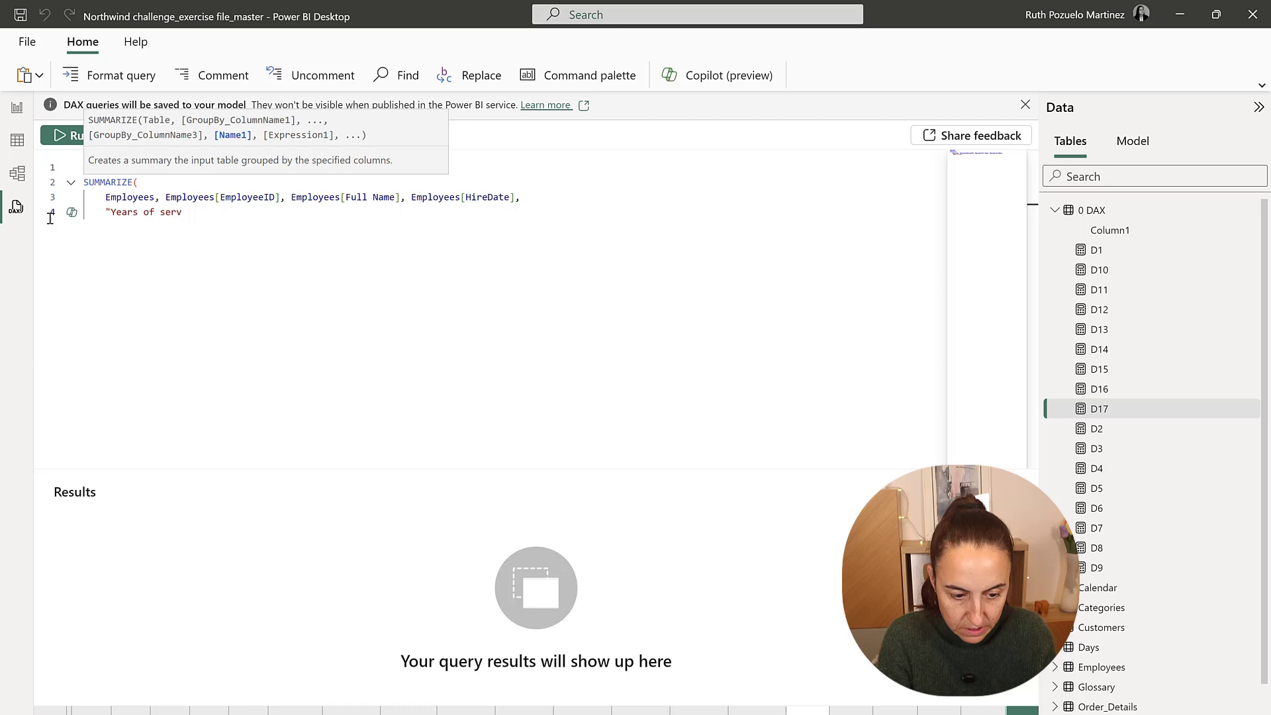
type("ice\",")
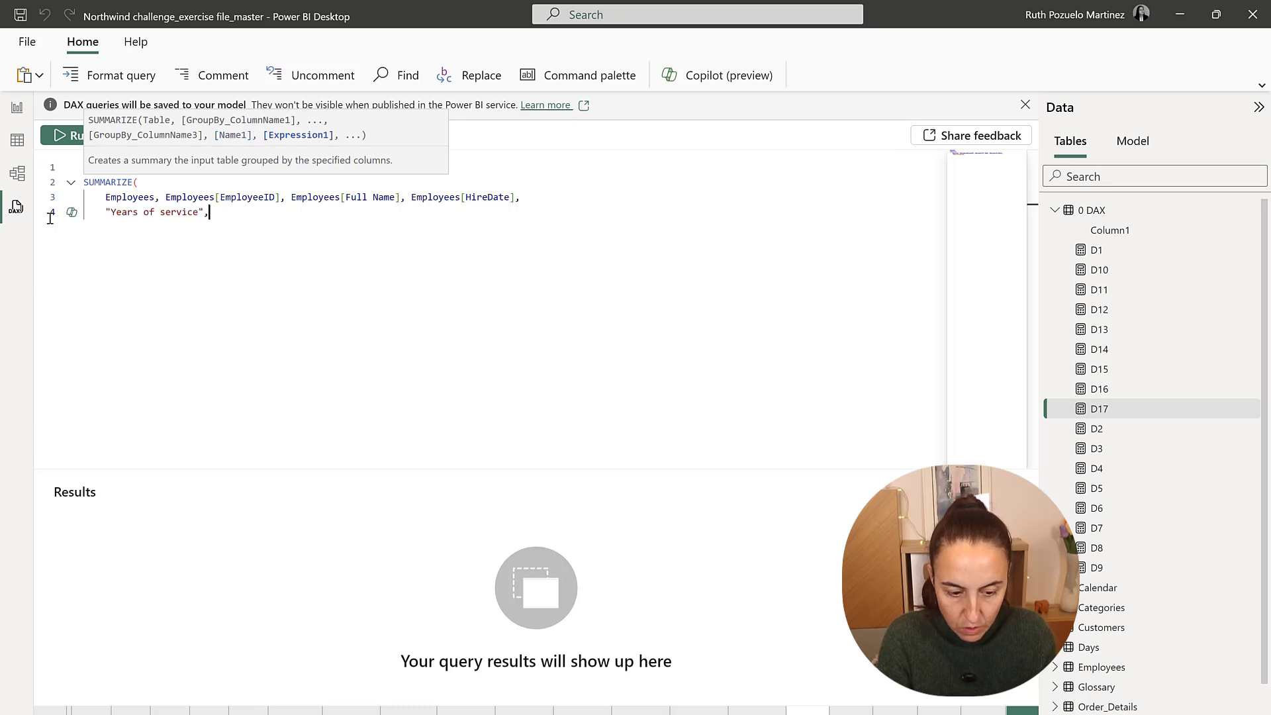
type("da")
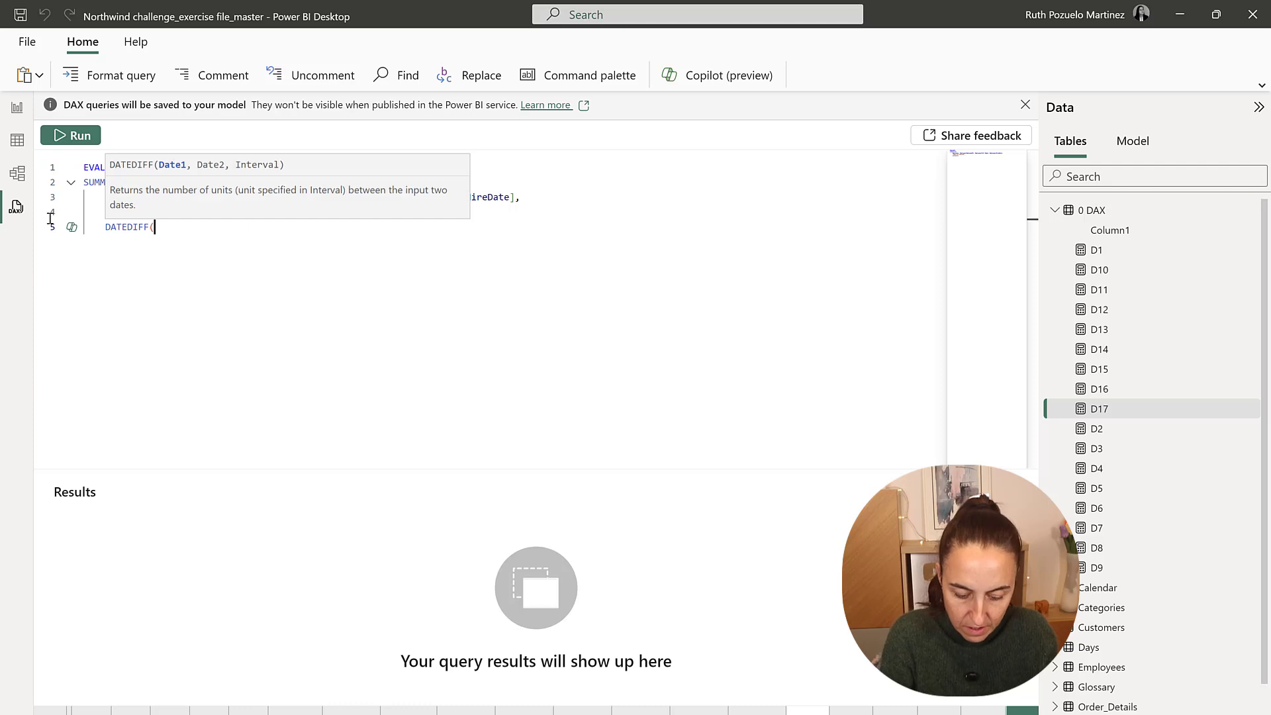
type("Employees[HireDate]")
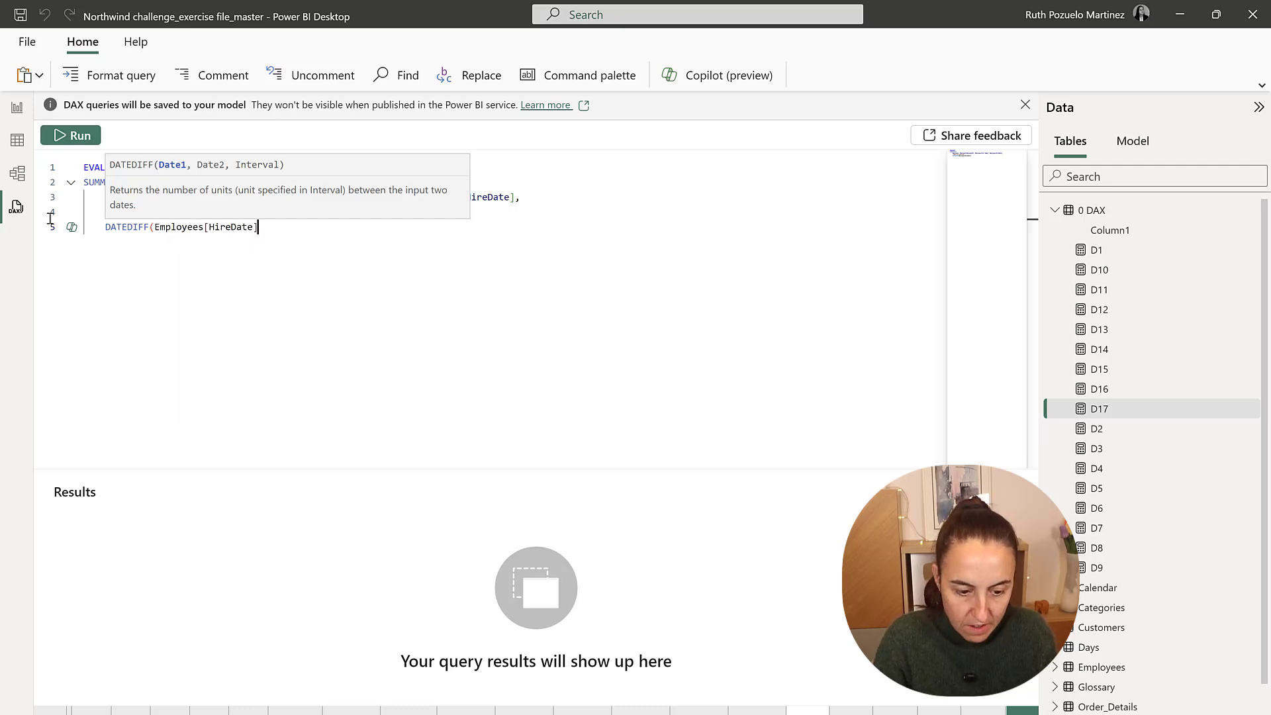
type(", TODAY(), day))")
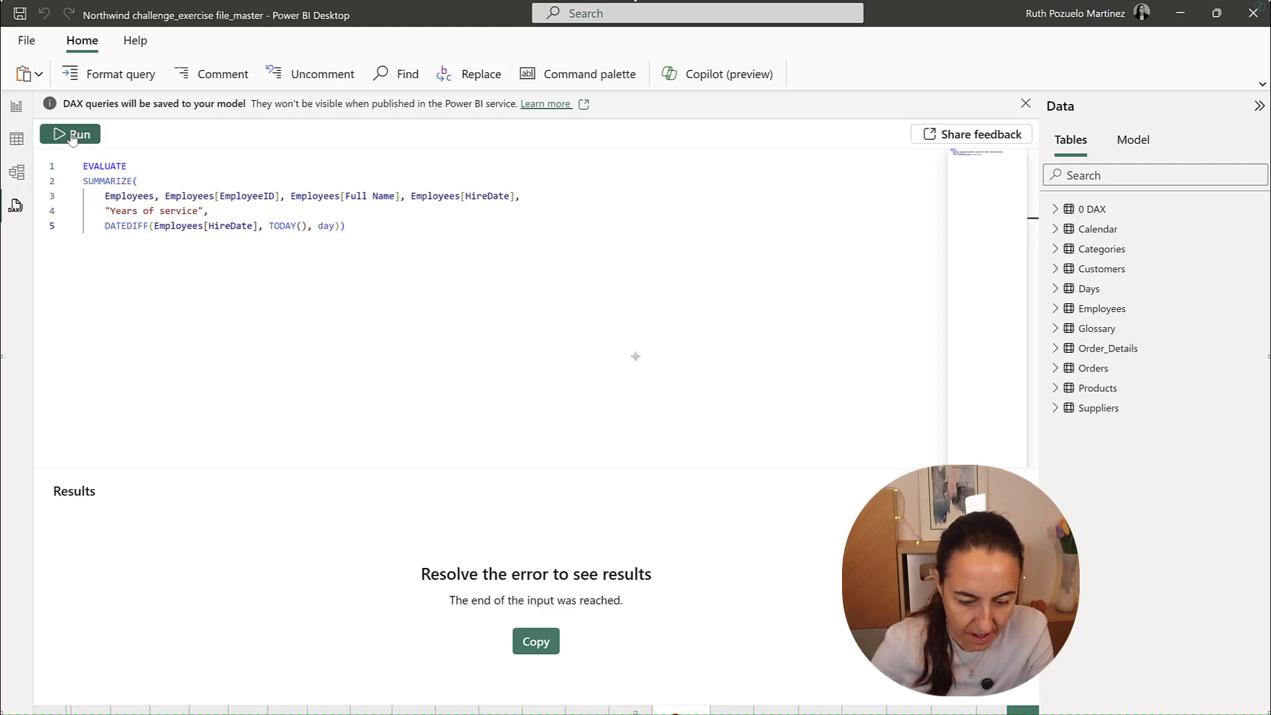
left_click(70, 134)
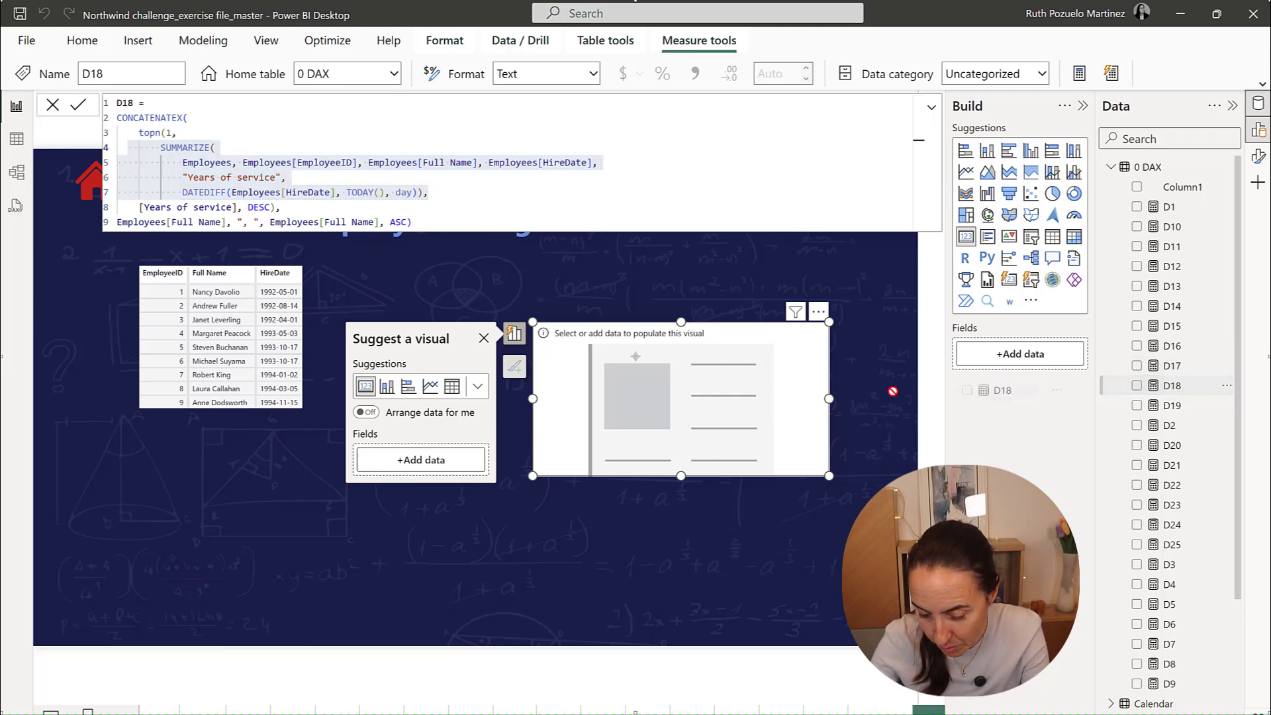
- Show the D18 measure in the card, displaying Janet Leverling as longest-serving
left_click(1137, 385)
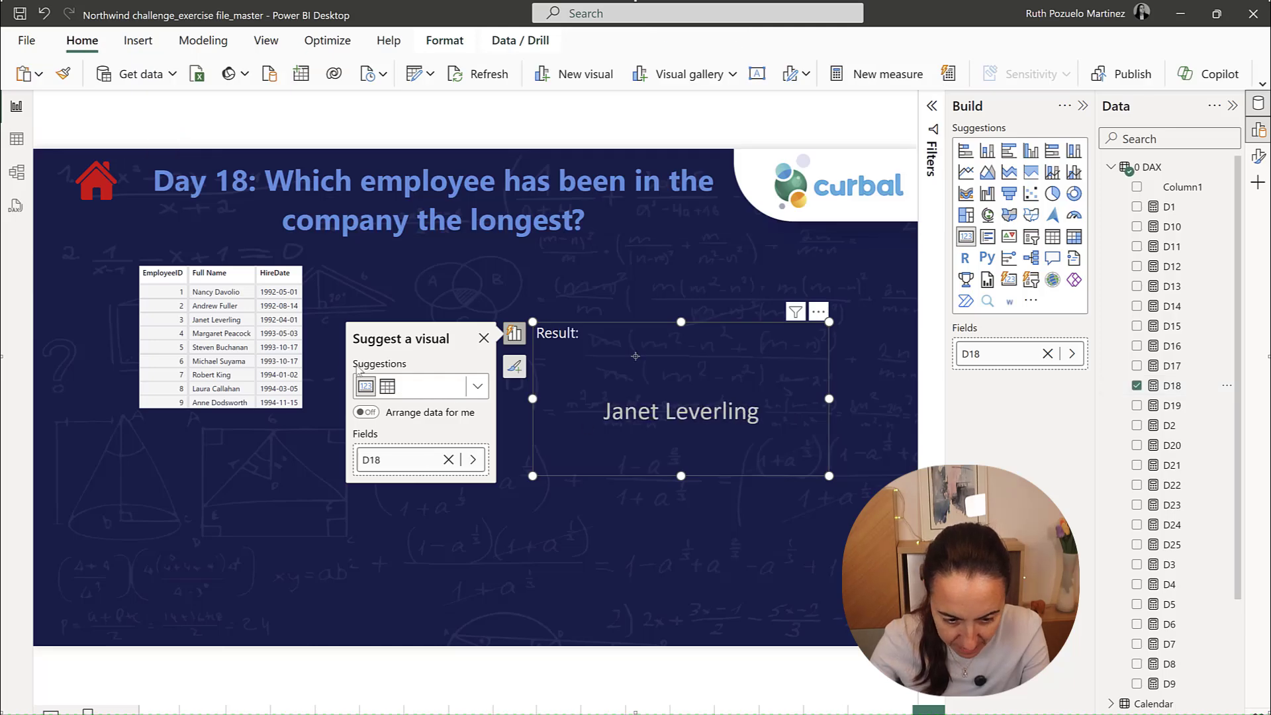
mouse_move(760, 442)
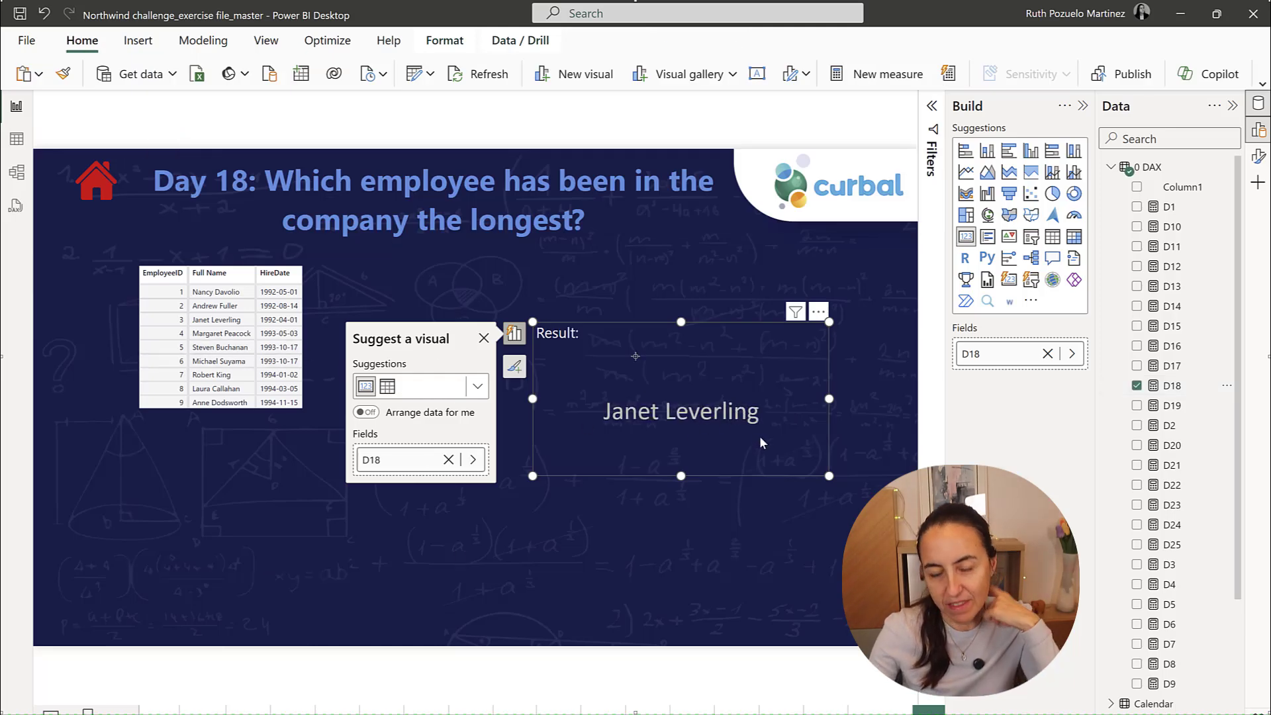